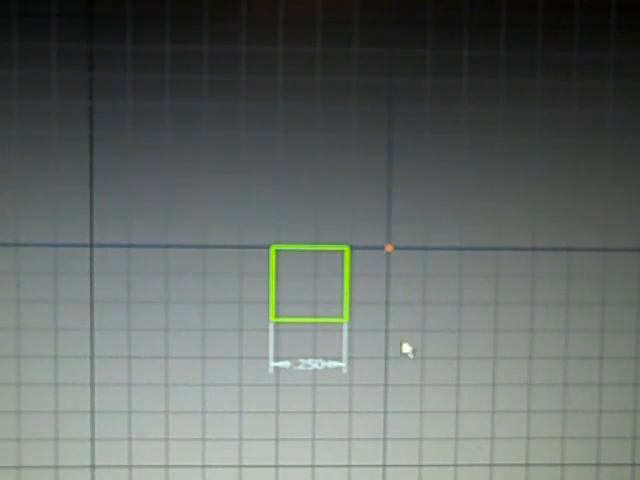
- Dimension the small square's vertical side to 0.25 in
double_click(310, 362)
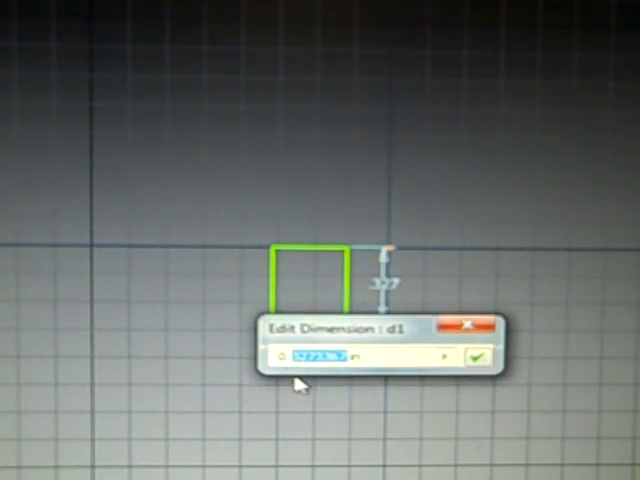
type("0.25in")
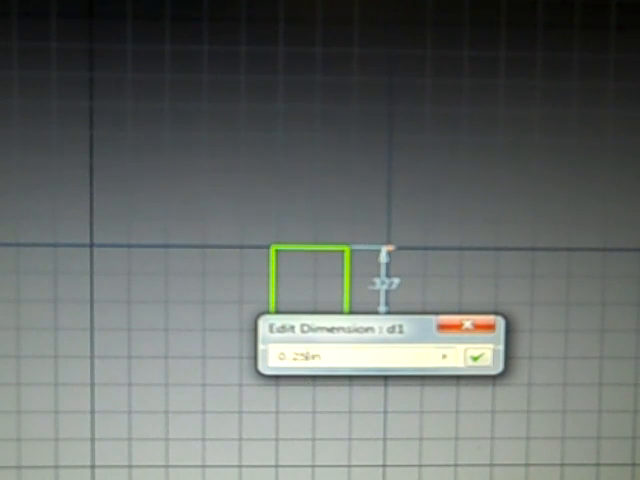
left_click(478, 357)
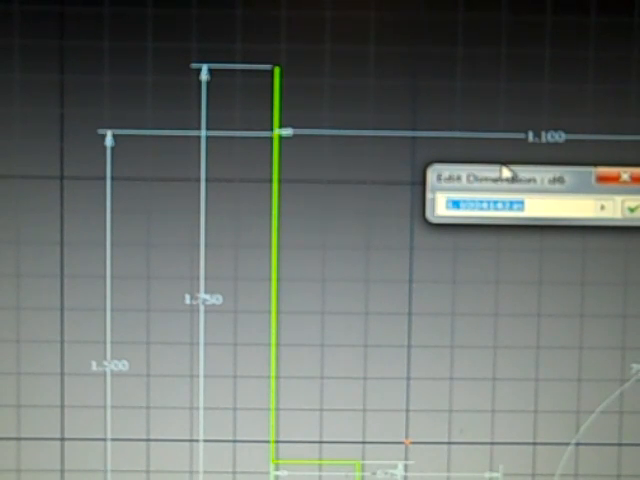
mouse_move(503, 165)
type("d")
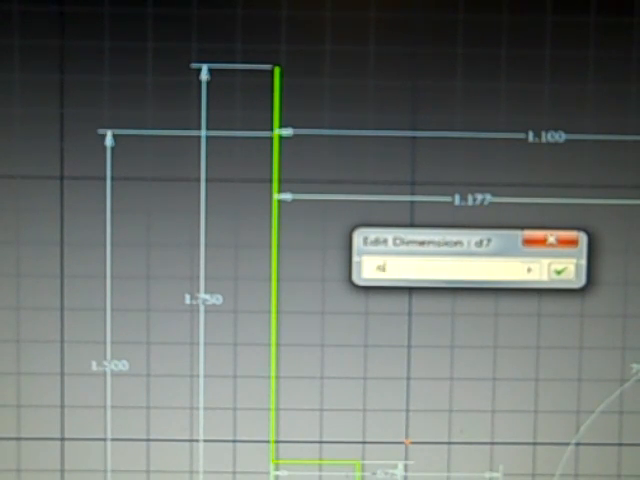
- Pick the tall profile line to dimension its horizontal offset
left_click(566, 270)
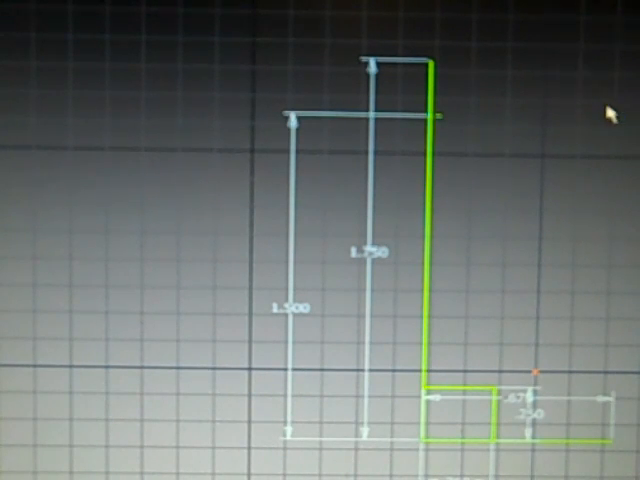
mouse_move(130, 40)
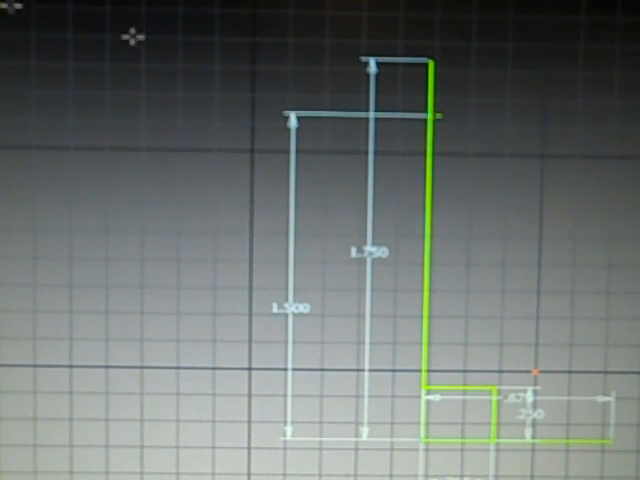
mouse_move(617, 93)
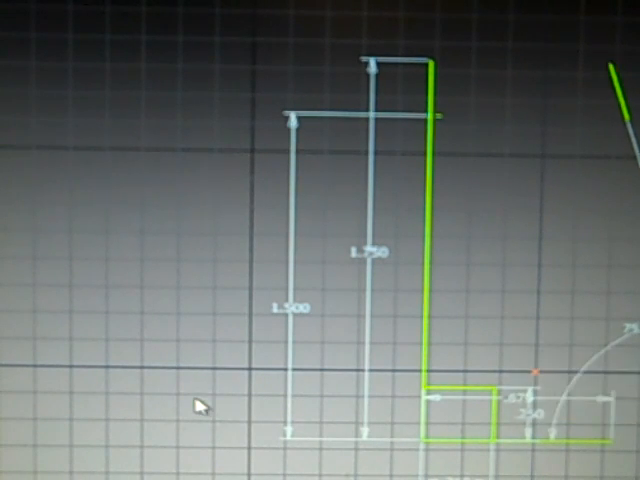
mouse_move(250, 10)
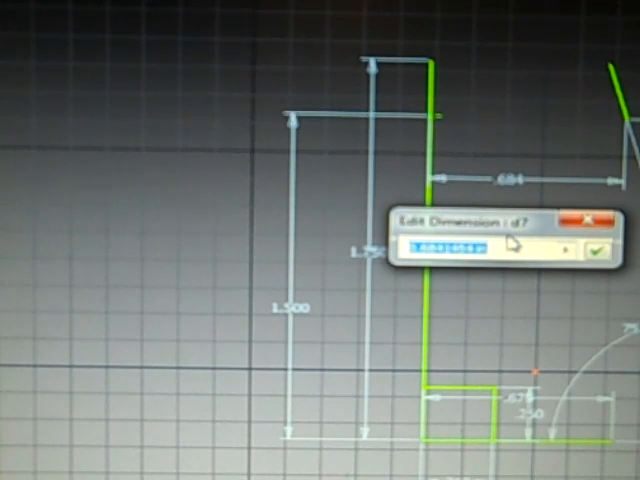
- Change the profile dimension to 4.1
type("4.1")
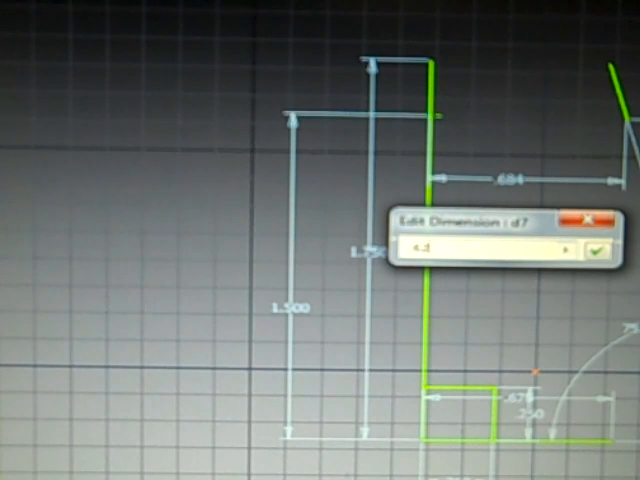
left_click(599, 249)
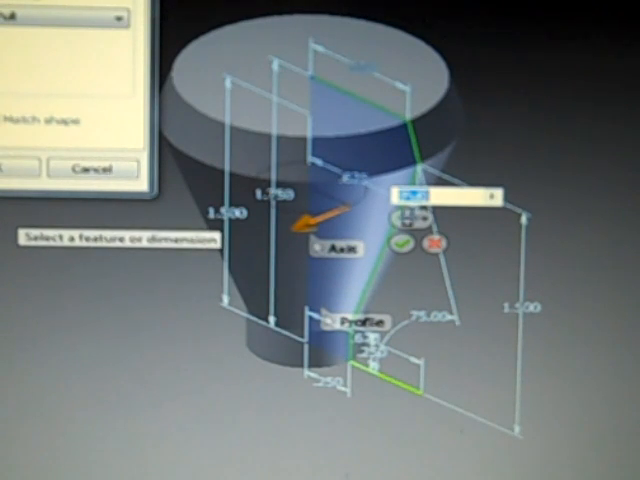
- Accept the revolve to create the tapered smokestack solid
left_click(400, 243)
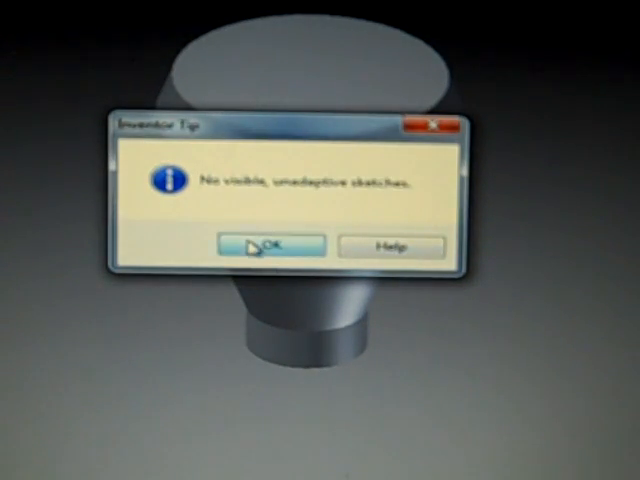
- Close the Inventor Tip about no visible, unadaptive sketches
left_click(266, 246)
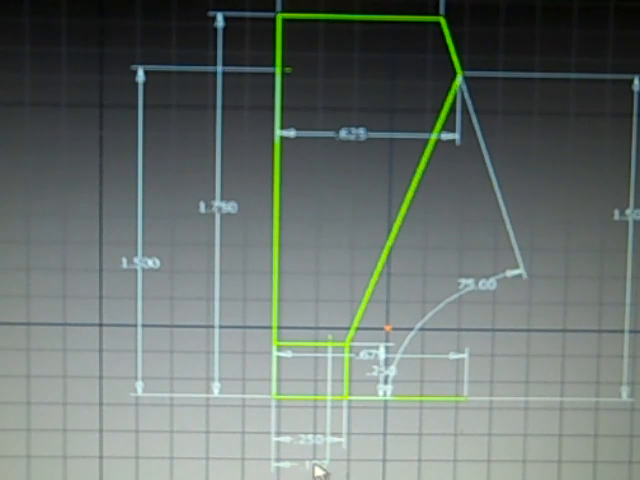
- Dimension the small counterbore step at the profile base
left_click(310, 438)
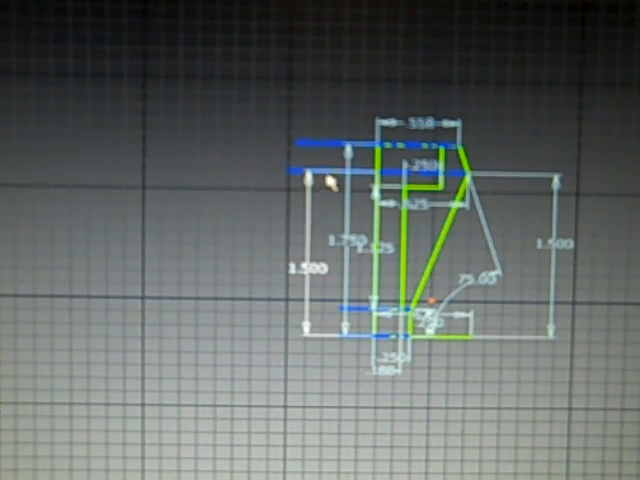
mouse_move(100, 120)
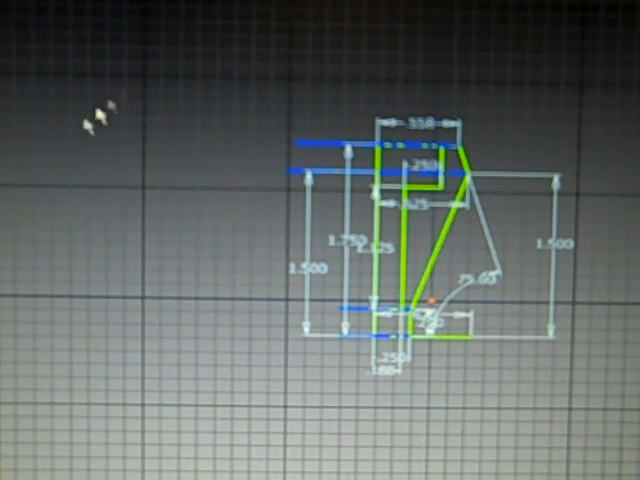